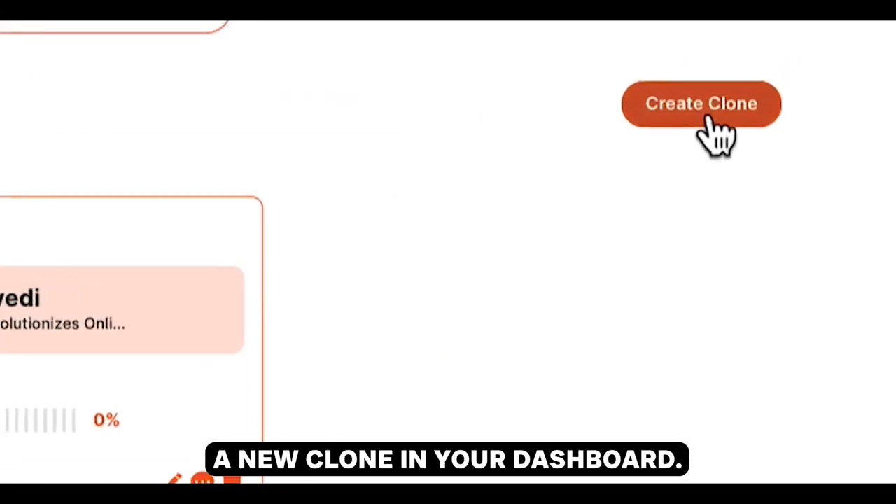
Start a new clone and name it 'Abhi Dwivedi'.
click(699, 103)
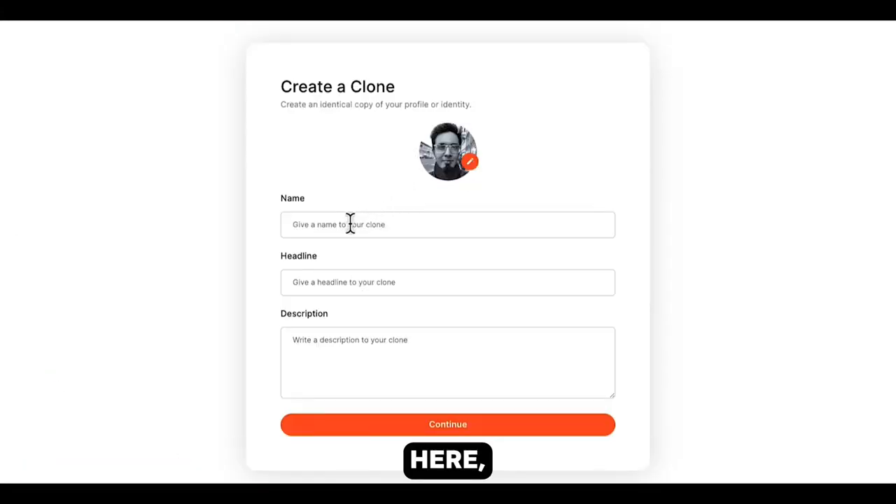
text(Abhi Dwivedi)
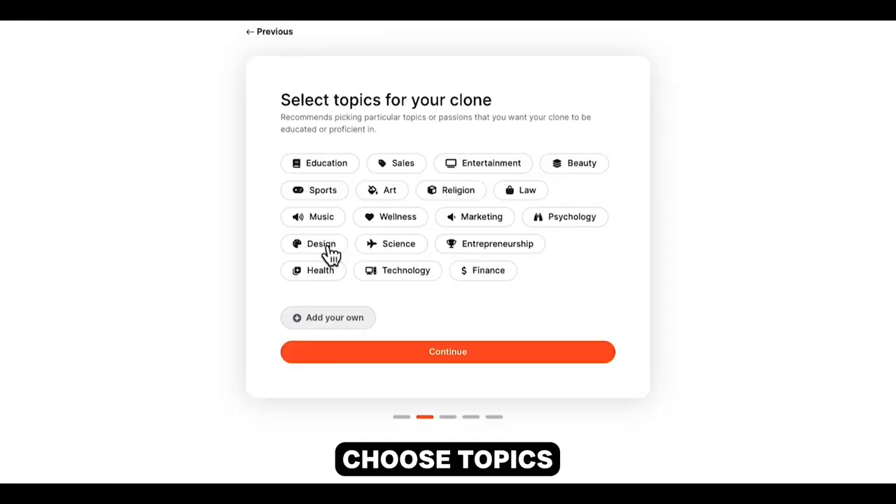
Choose the Design topic for the clone and accept its default appearance.
click(448, 351)
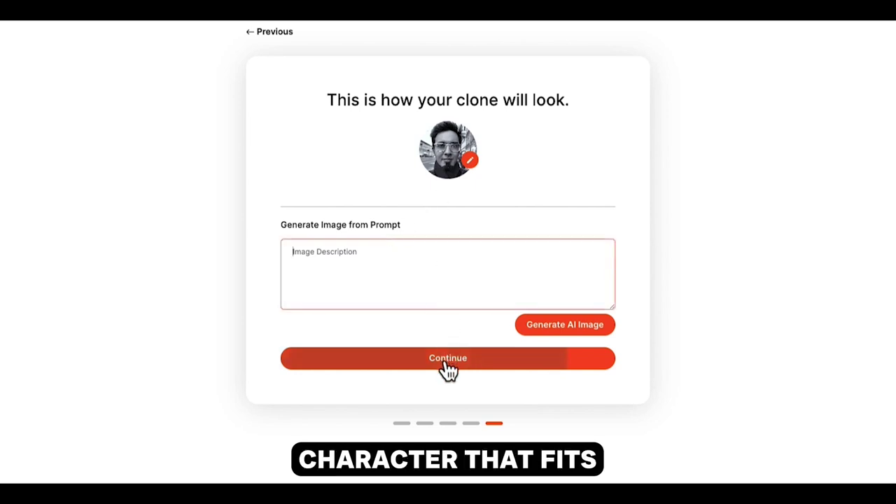
click(448, 358)
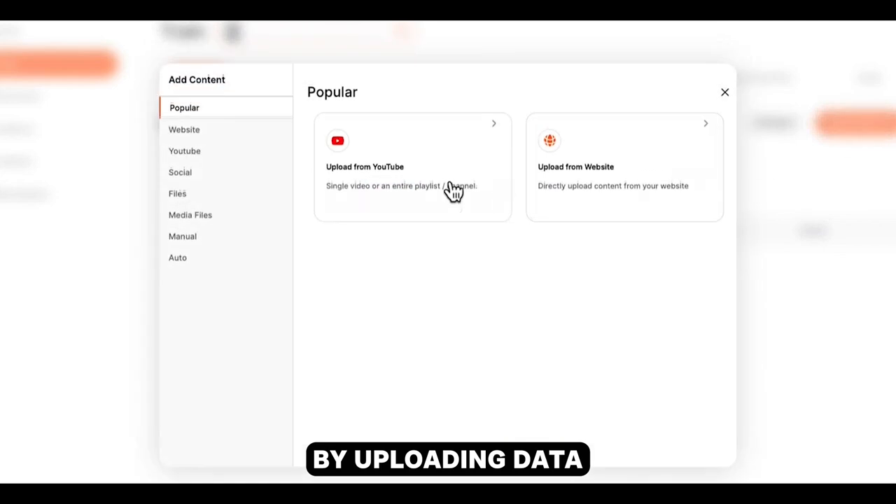
mouse_move(623, 190)
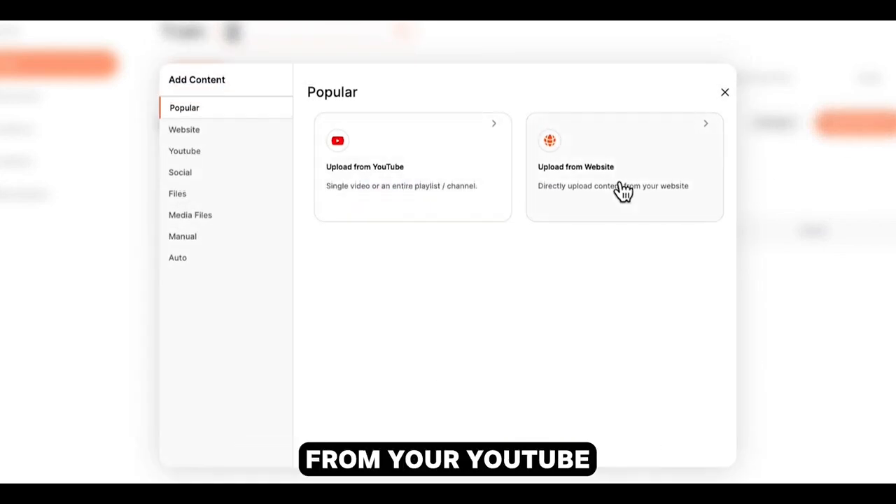
Browse Media Files and Manual content sources, choosing Paste Questions and Answers.
click(179, 172)
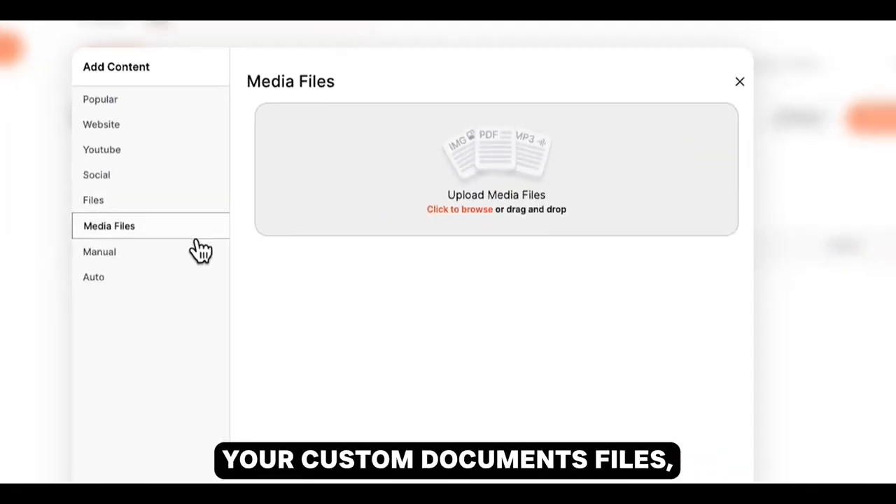
click(98, 252)
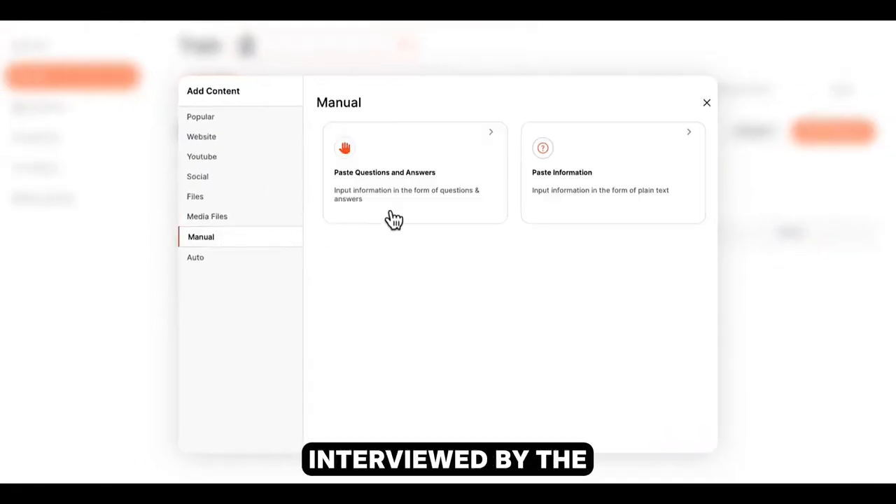
click(414, 174)
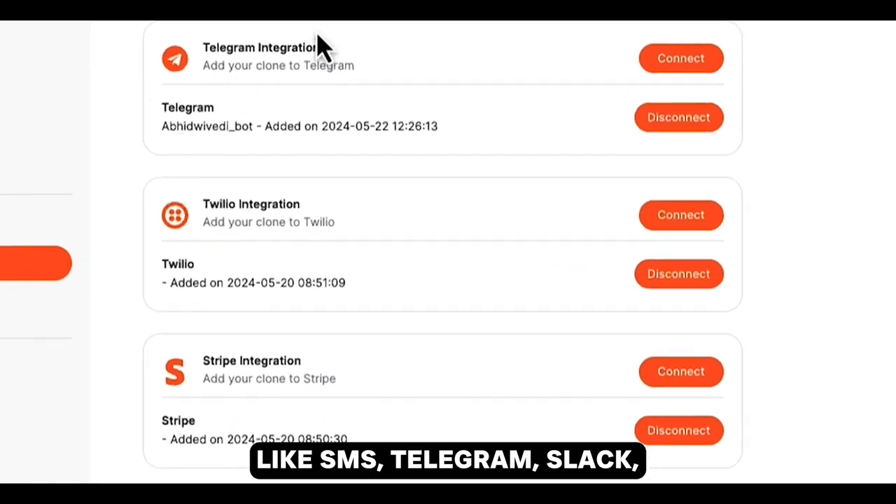
Scroll the Integrations page to the Telegram, Twilio, Stripe and Paypal entries.
scroll(down, 3)
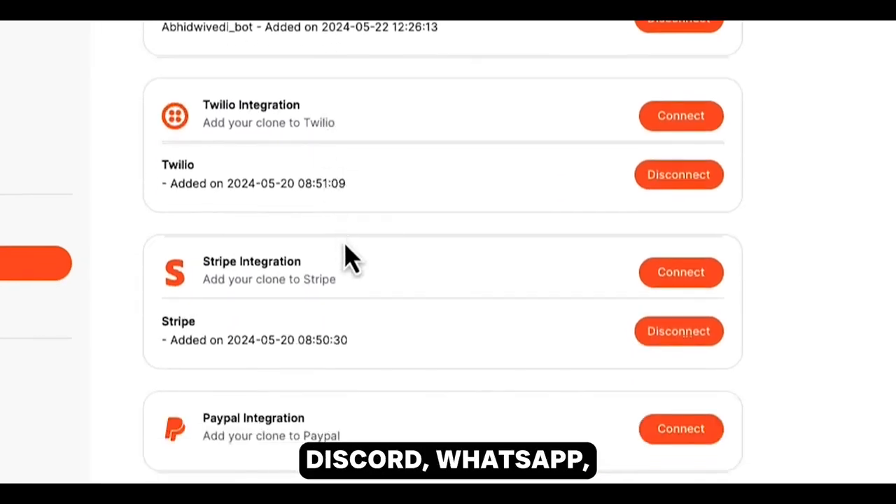
scroll(down, 3)
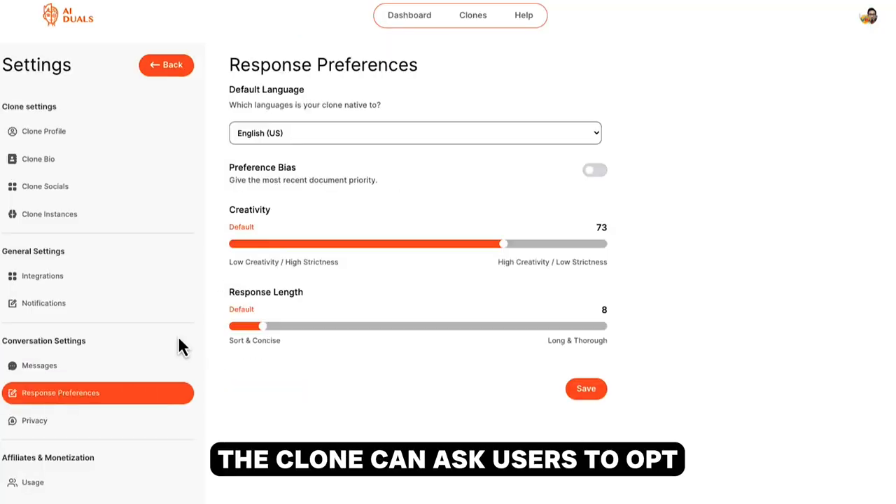
Show Response Preferences: English (US), creativity 73, response length 8.
click(32, 482)
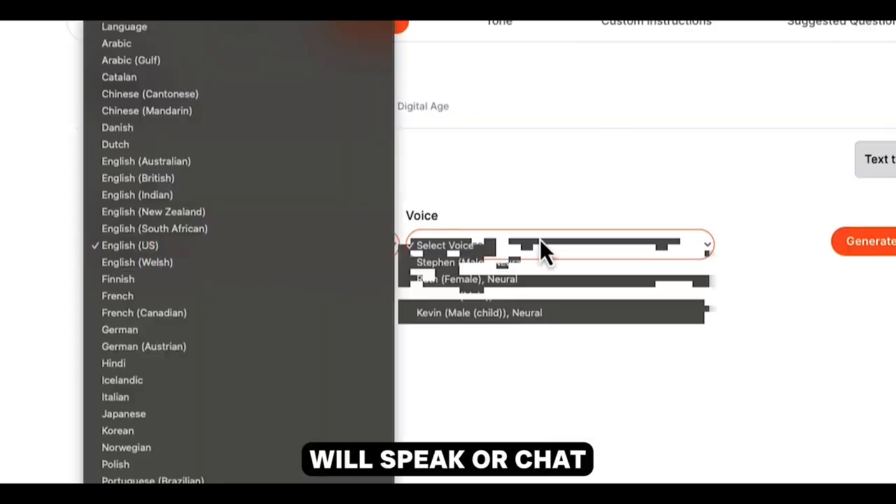
Select the Kevin (Male (child)), Neural voice and preview it.
click(479, 312)
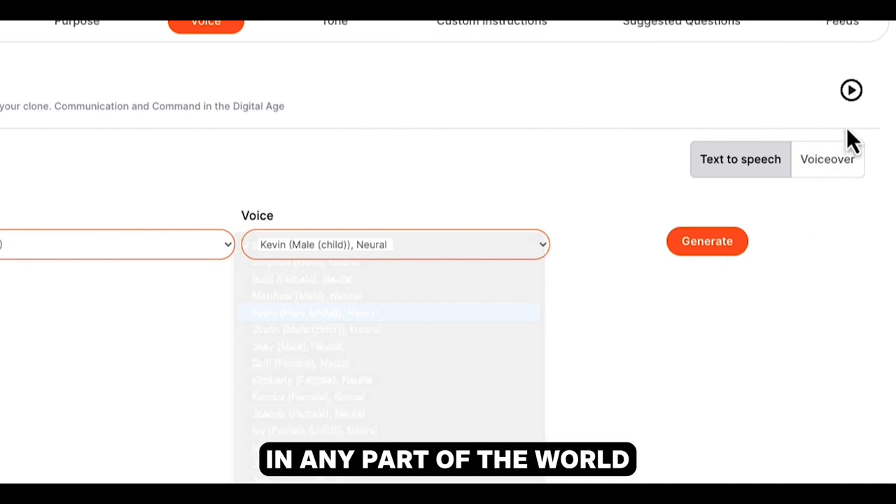
click(827, 159)
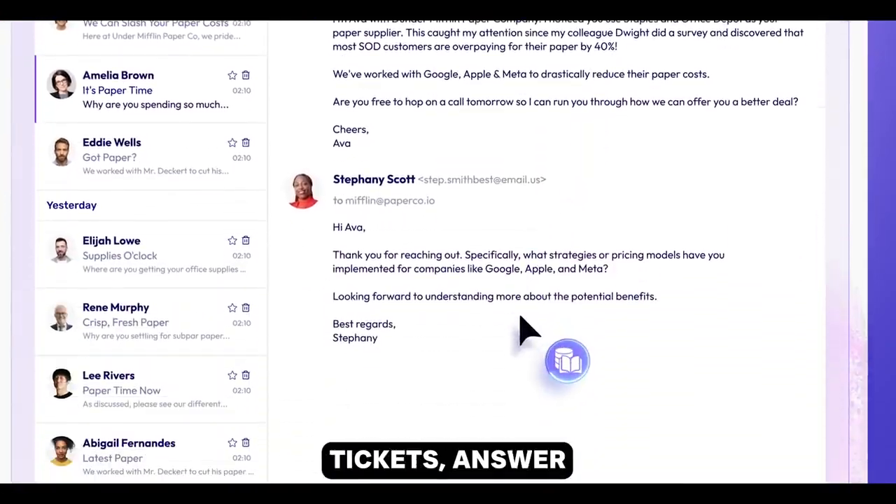
Scroll the email thread to the generated reply citing volume-based discounts.
scroll(down, 3)
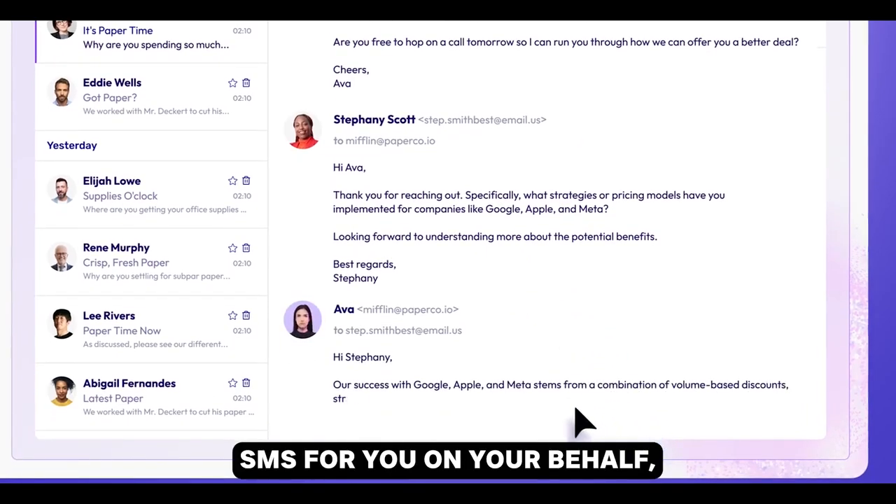